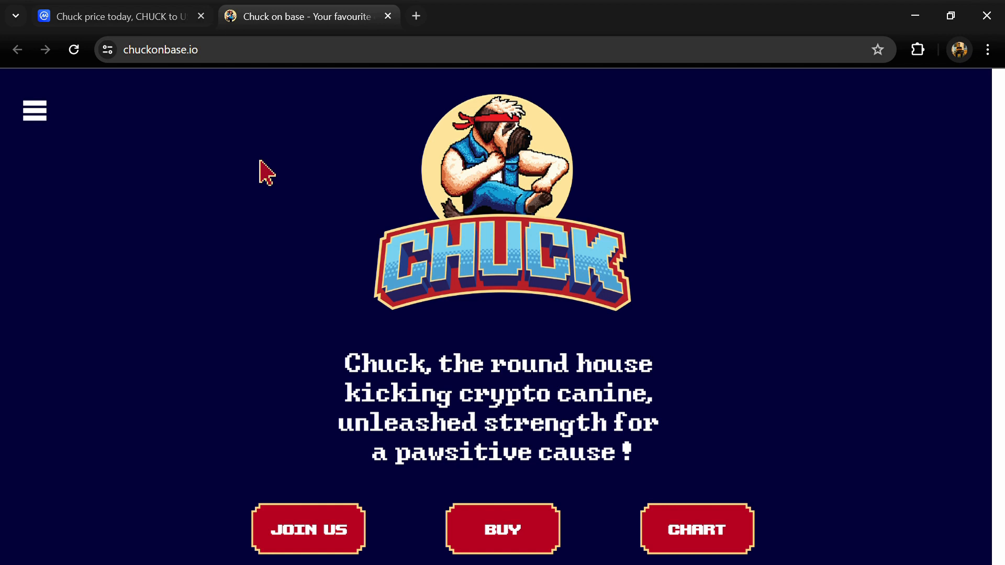
pyautogui.moveTo(337, 254)
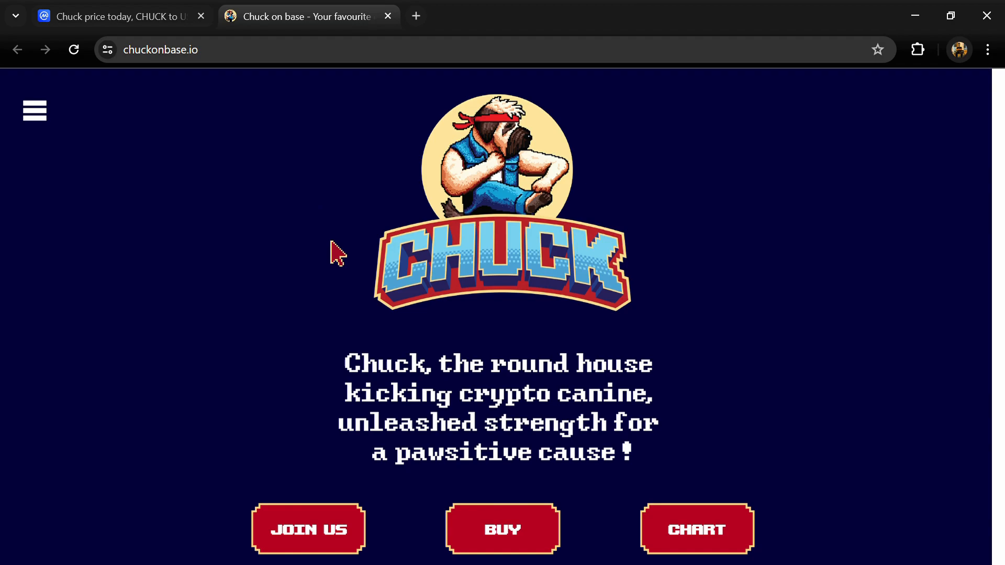
# Scroll up and down the page to review its content.
pyautogui.scroll(-3)
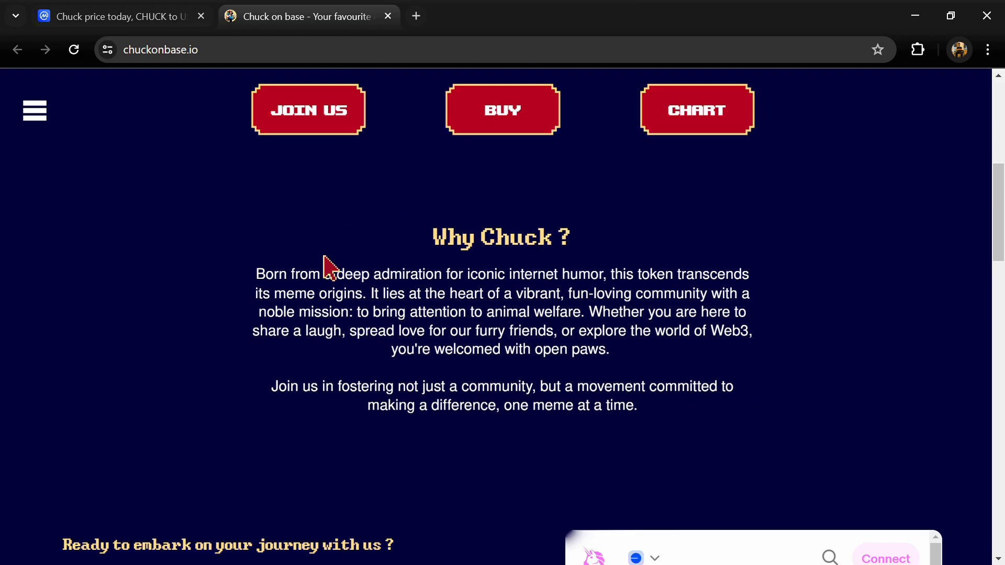
pyautogui.scroll(-3)
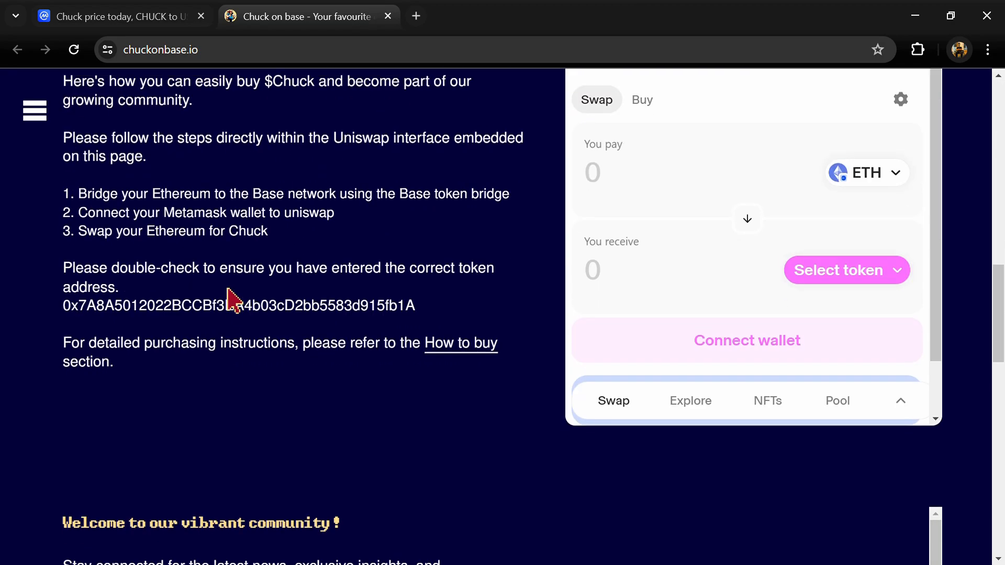
pyautogui.scroll(-3)
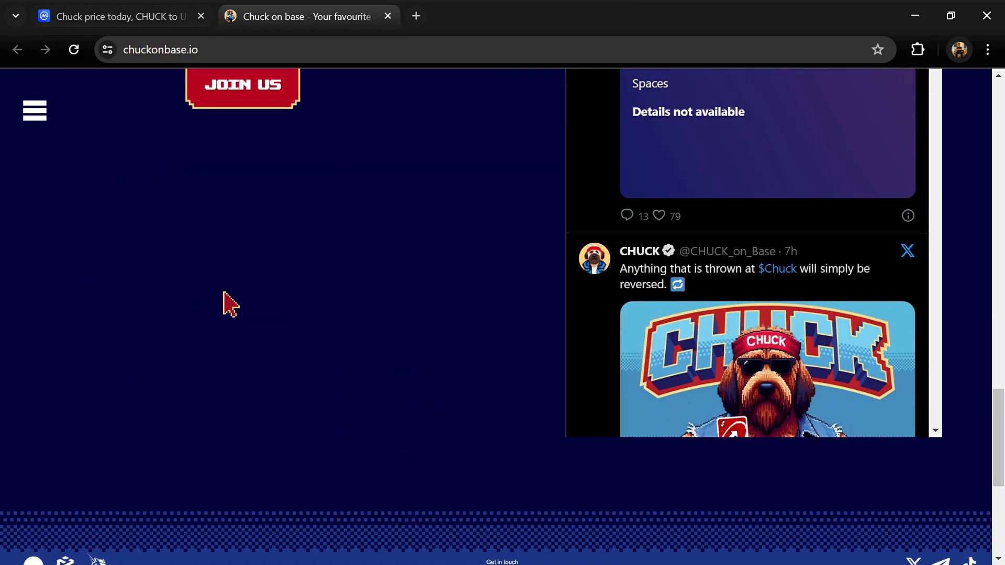
pyautogui.scroll(-3)
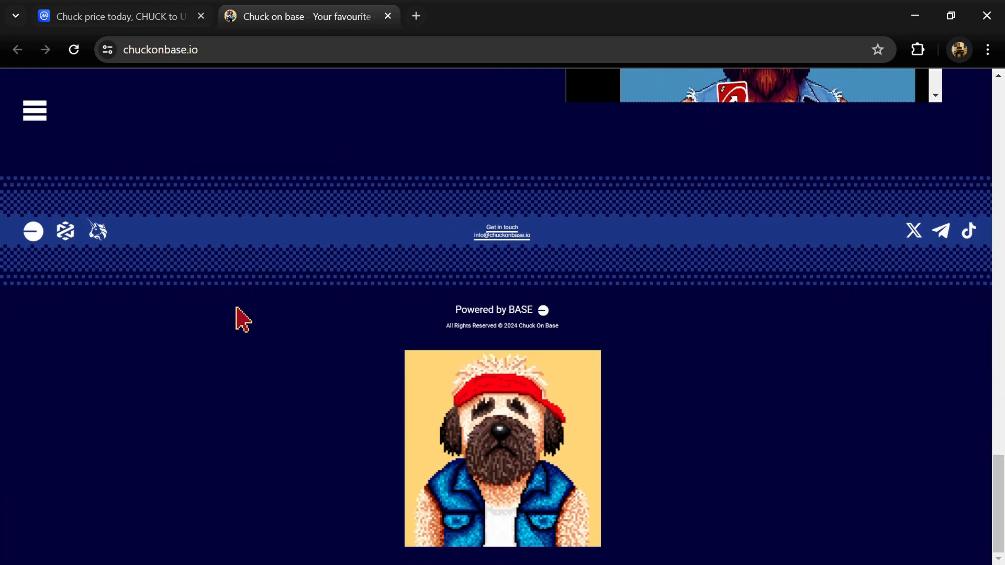
pyautogui.scroll(3)
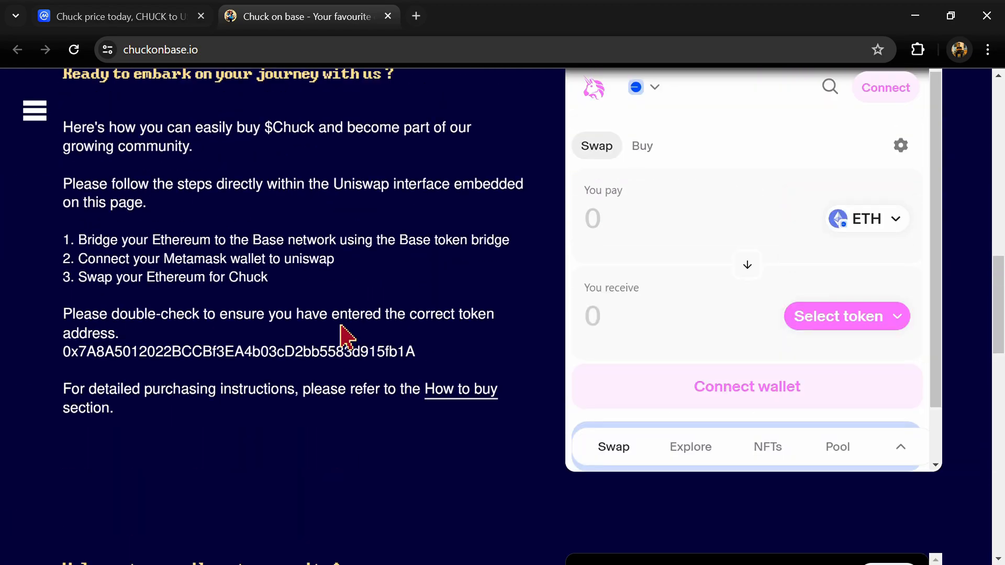
pyautogui.scroll(3)
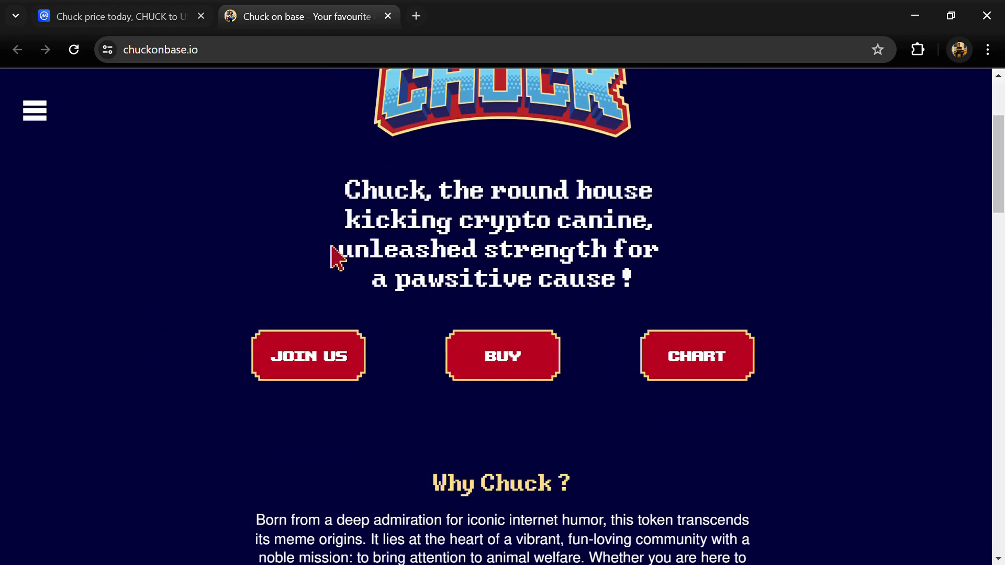
pyautogui.scroll(-3)
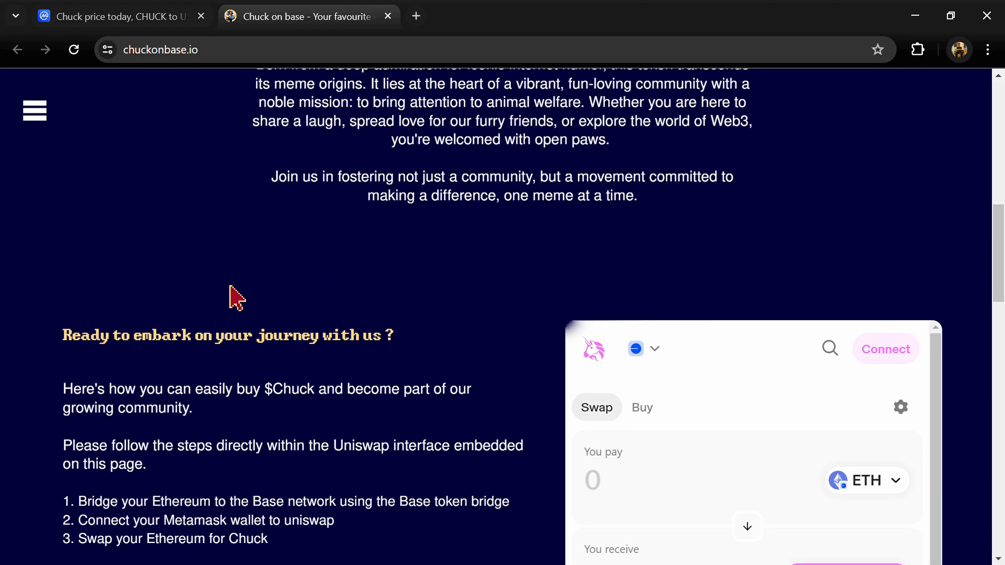
pyautogui.scroll(-3)
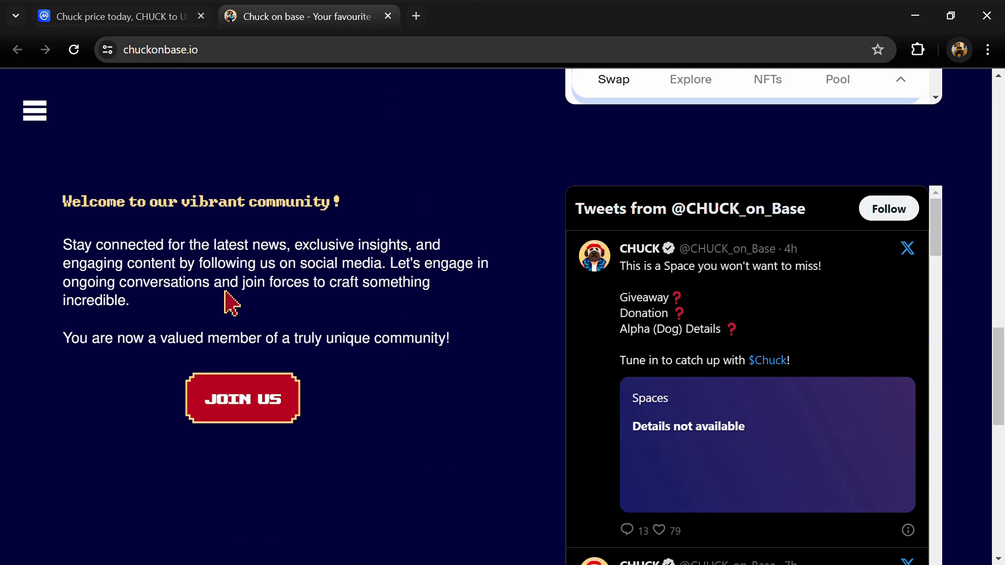
pyautogui.scroll(-3)
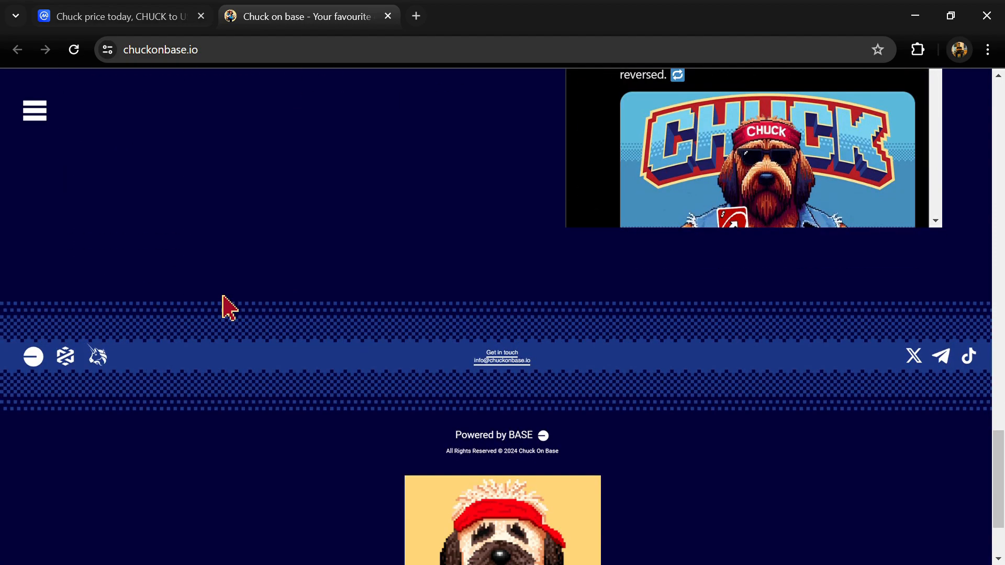
pyautogui.scroll(3)
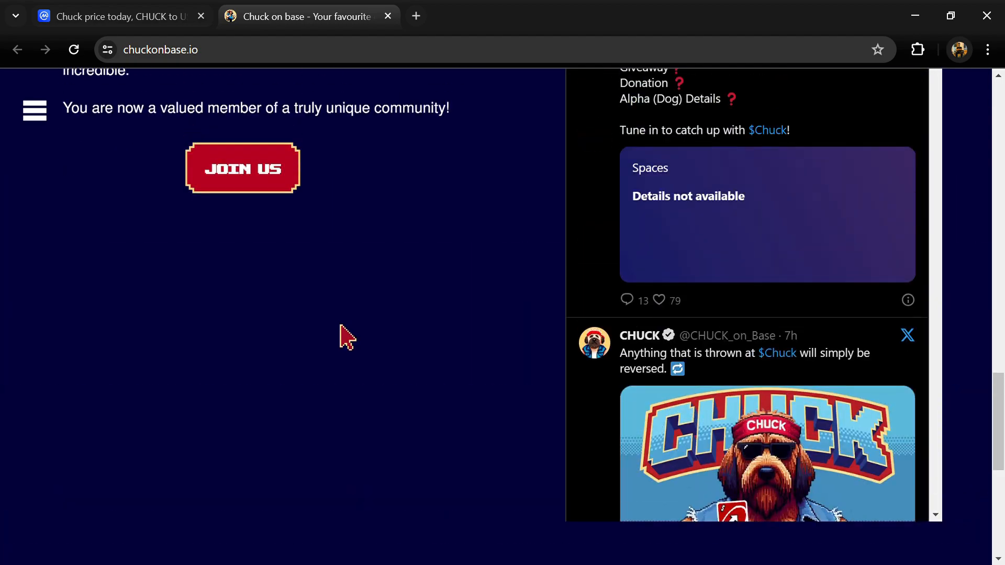
pyautogui.scroll(3)
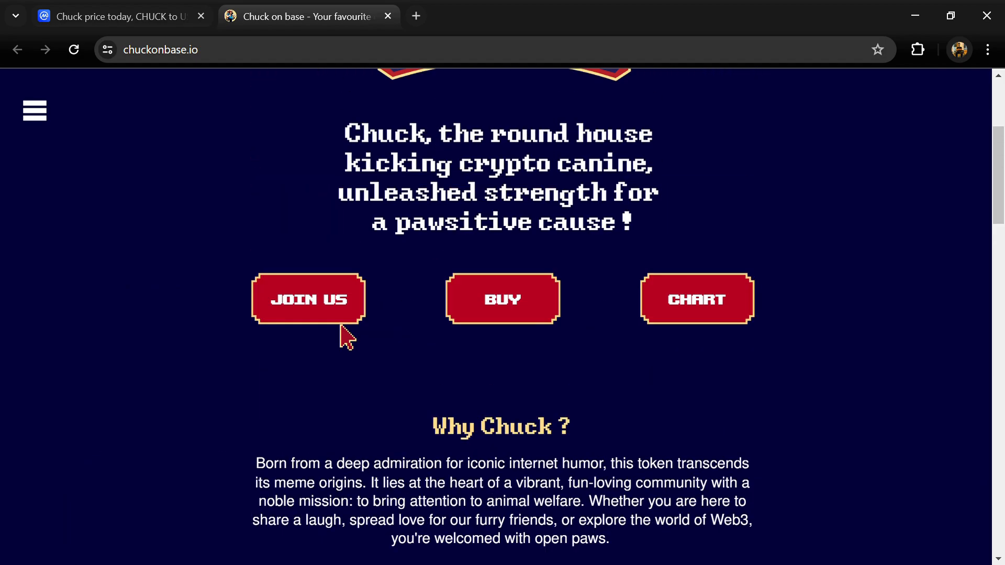
pyautogui.scroll(-3)
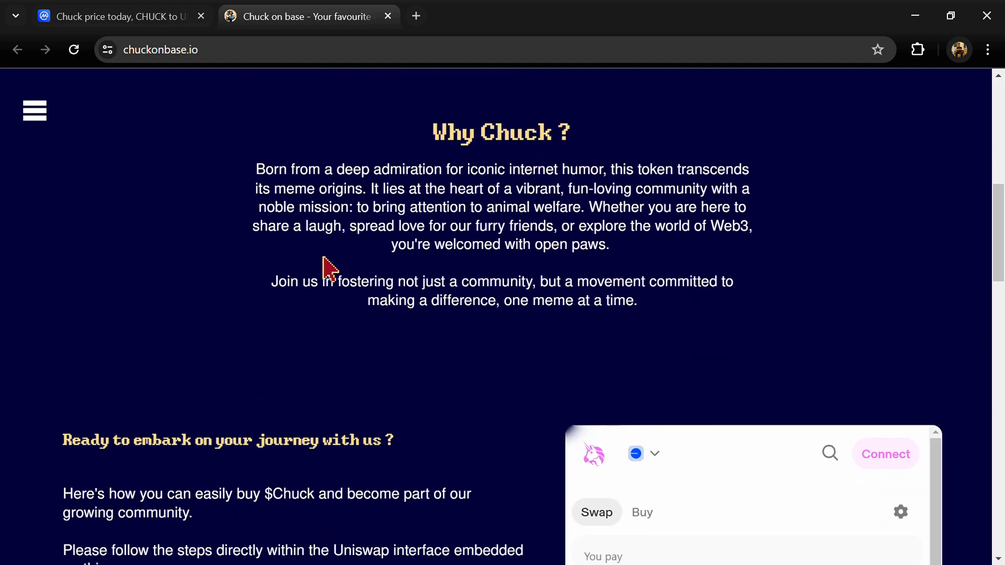
pyautogui.scroll(-3)
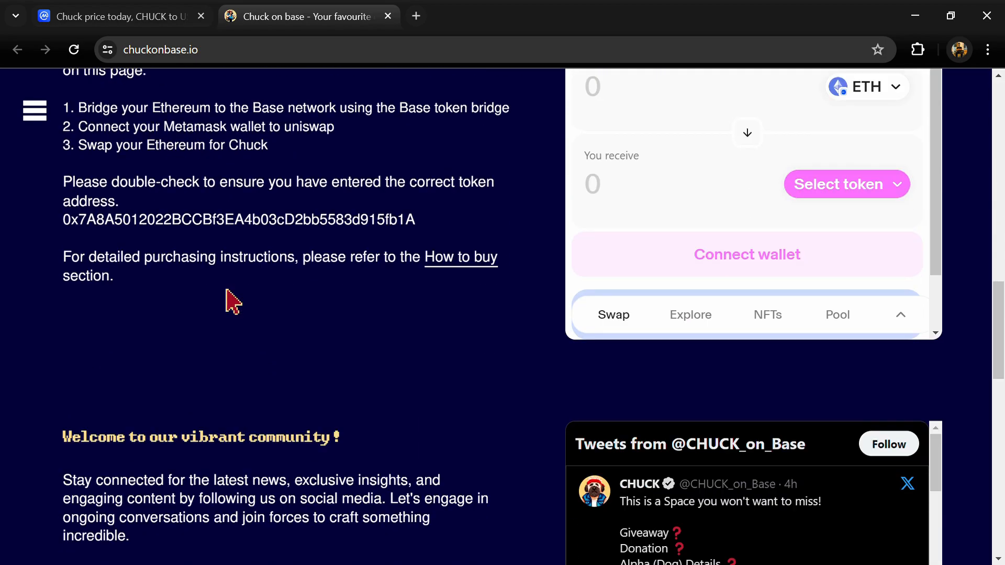
pyautogui.scroll(-3)
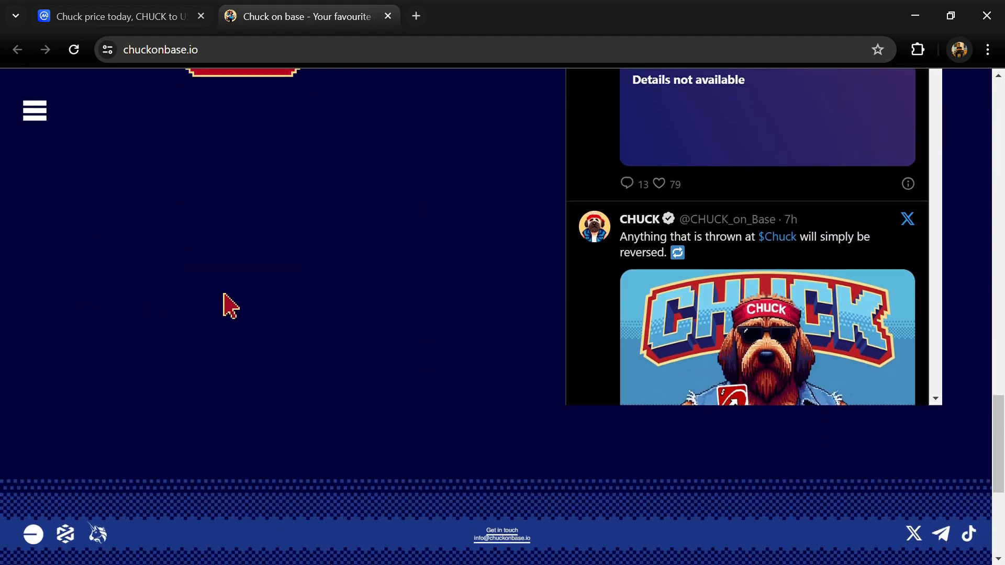
pyautogui.scroll(-3)
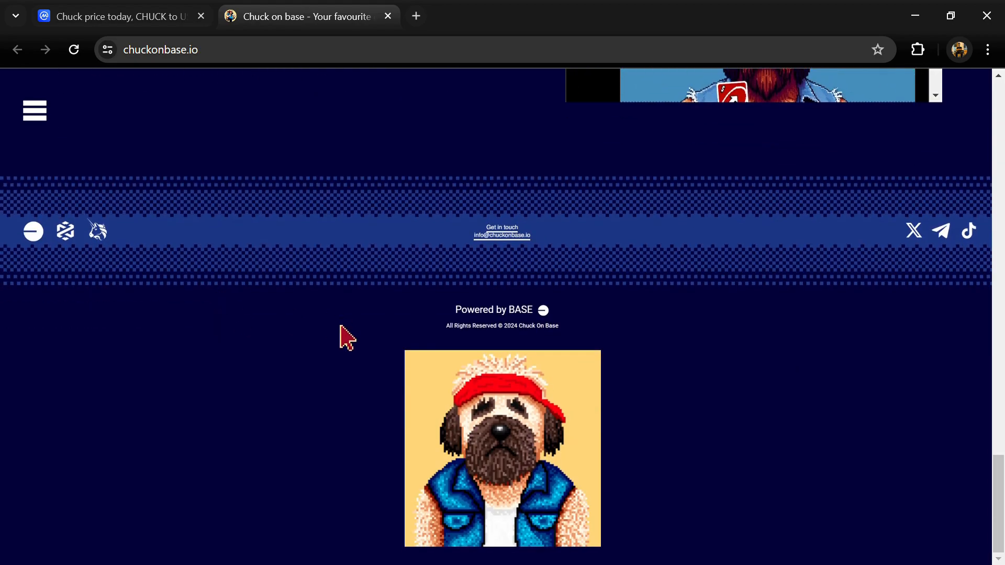
pyautogui.scroll(3)
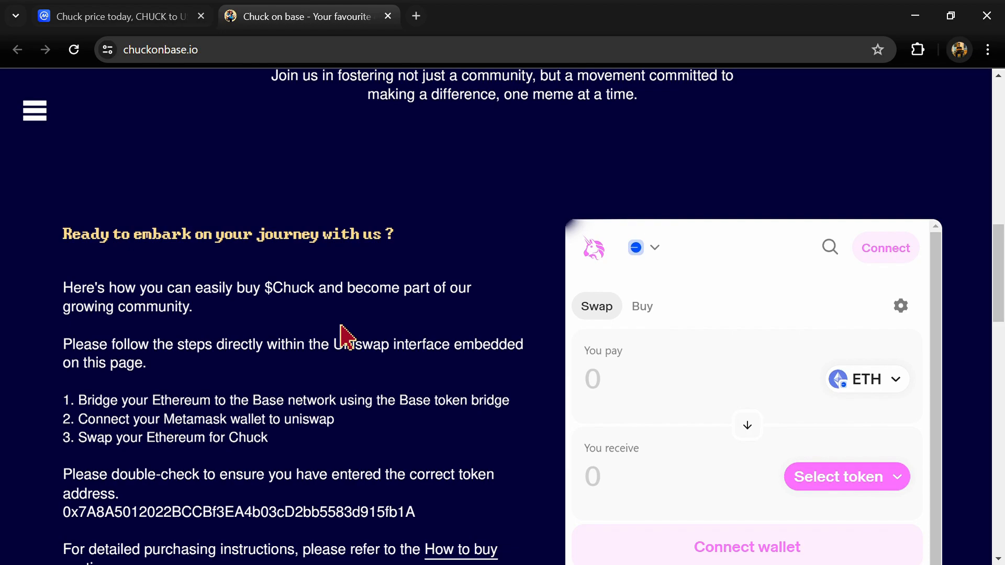
pyautogui.scroll(3)
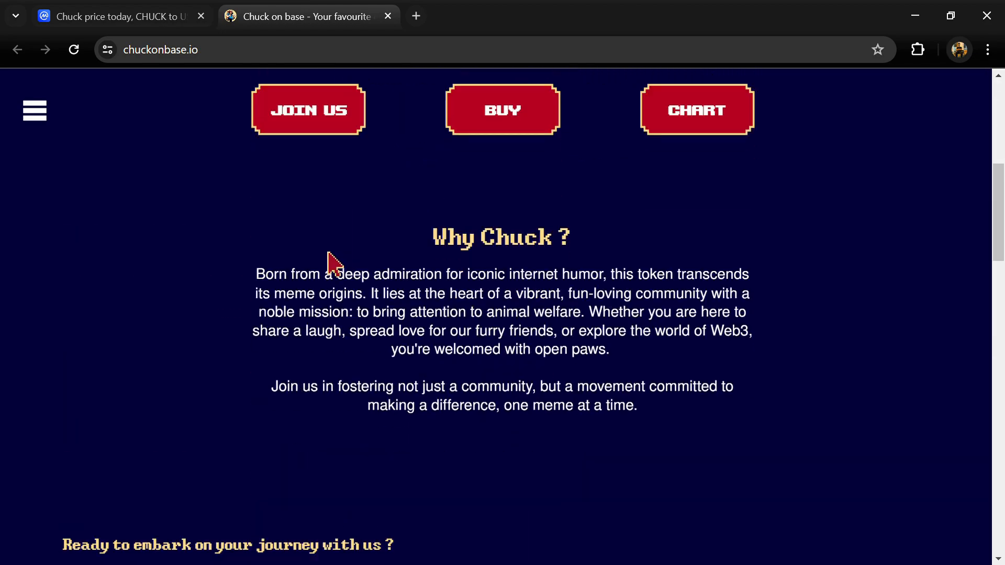
pyautogui.scroll(-3)
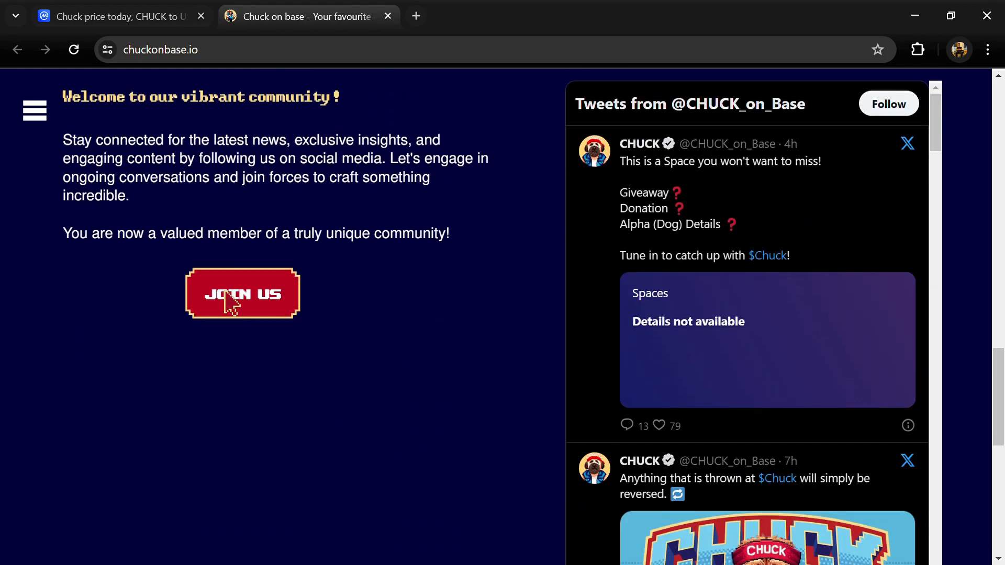
pyautogui.scroll(-3)
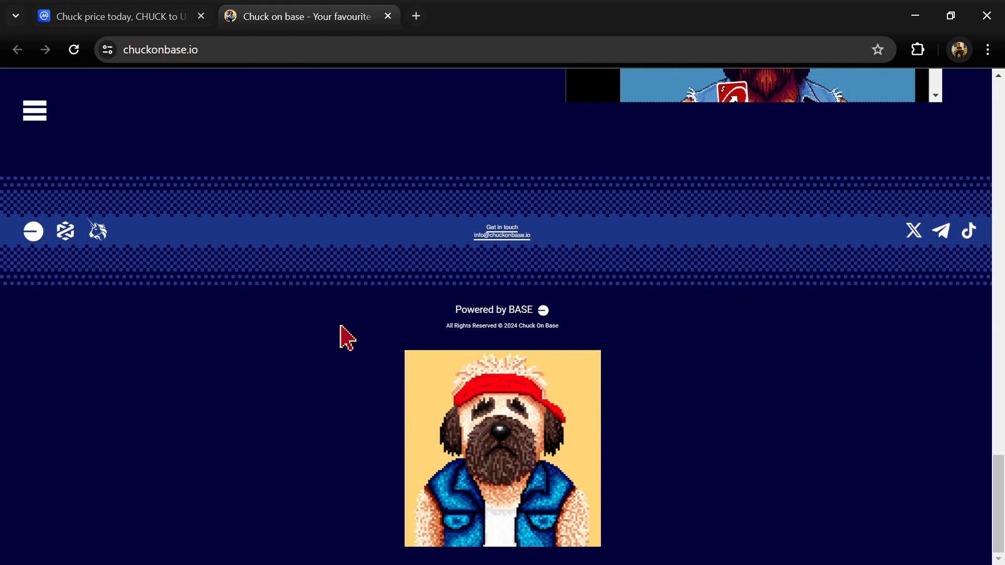
pyautogui.scroll(3)
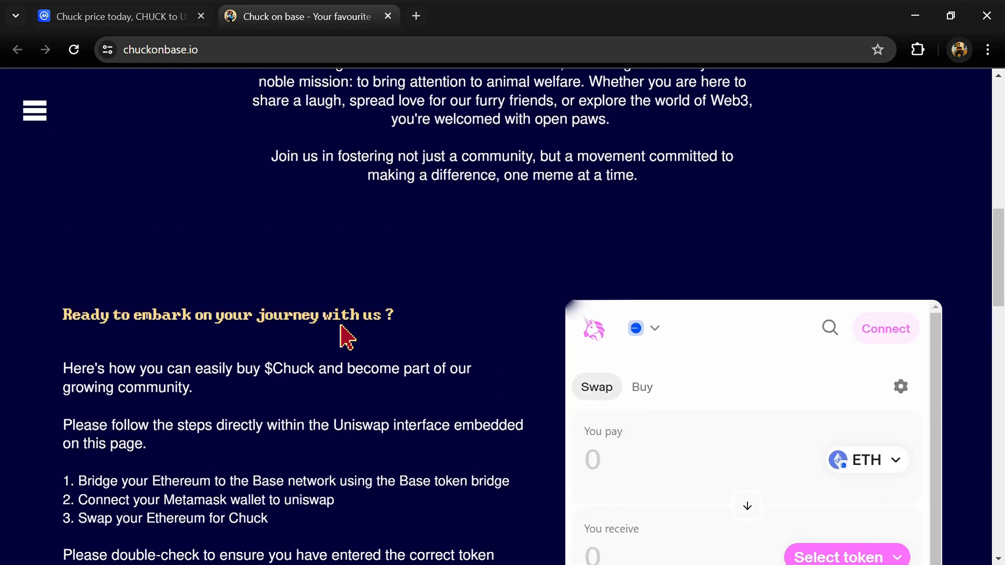
pyautogui.scroll(3)
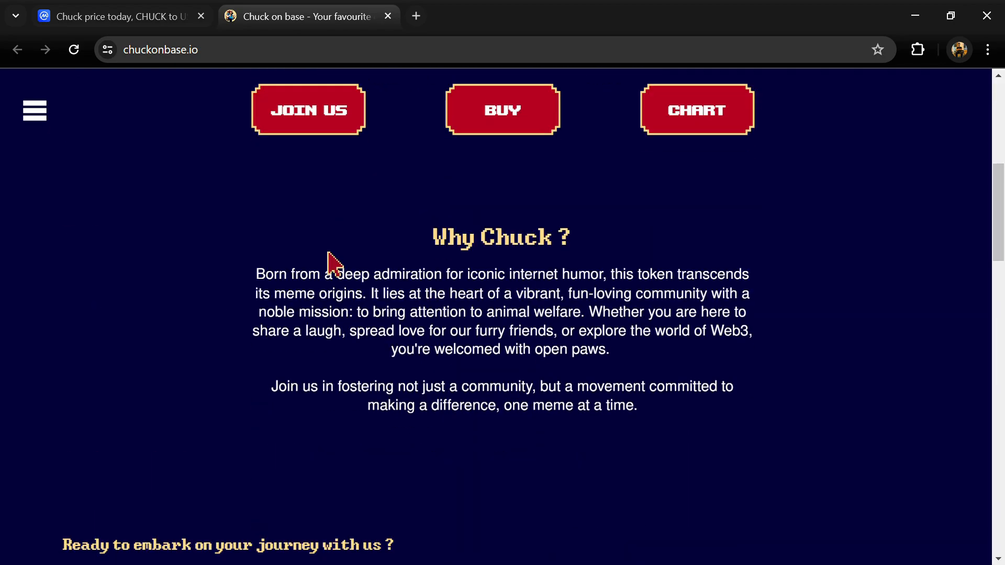
pyautogui.scroll(-3)
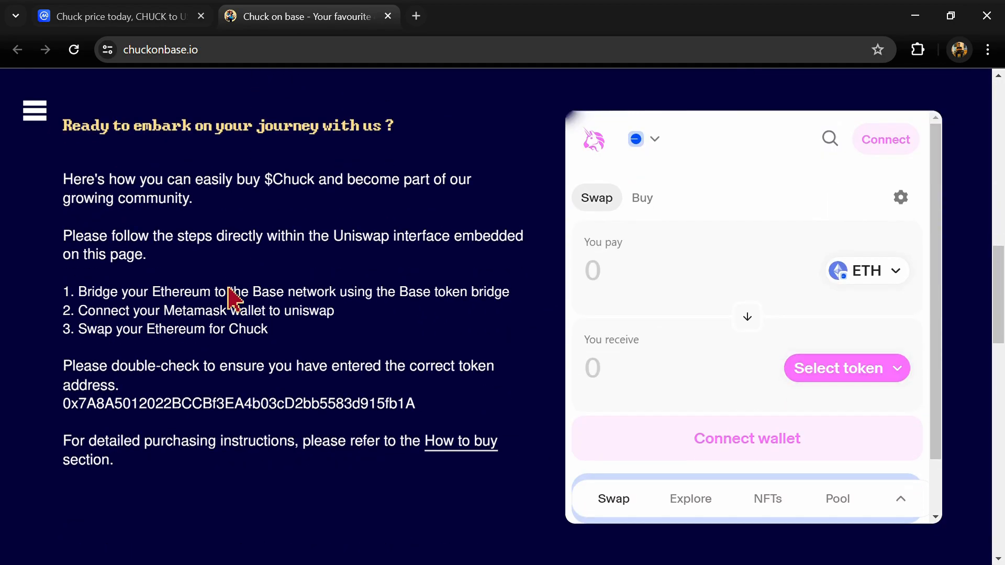
pyautogui.scroll(3)
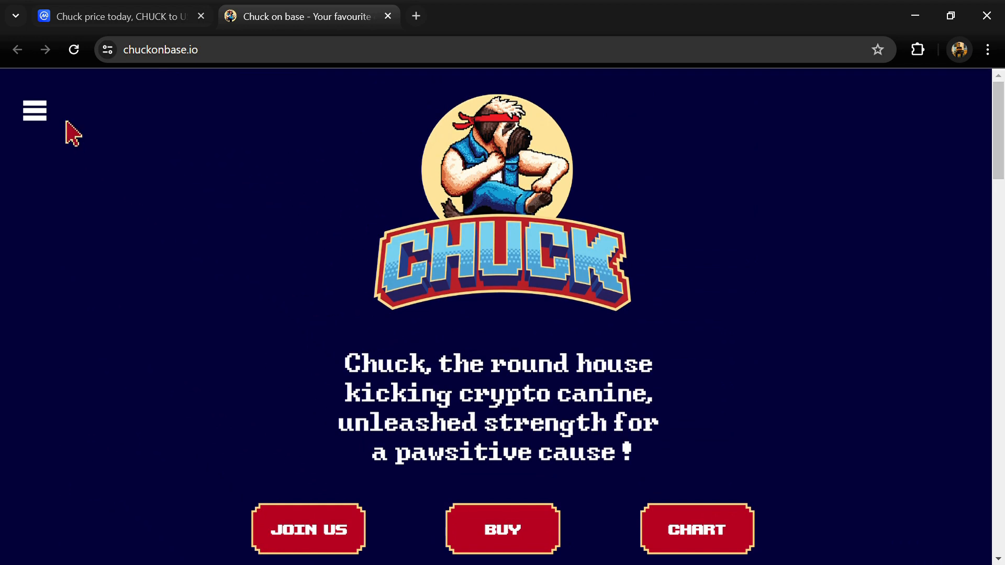
# Show the Markets section of CoinMarketCap's CHUCK page, listing three Uniswap WETH/CHUCK pairs.
pyautogui.click(34, 110)
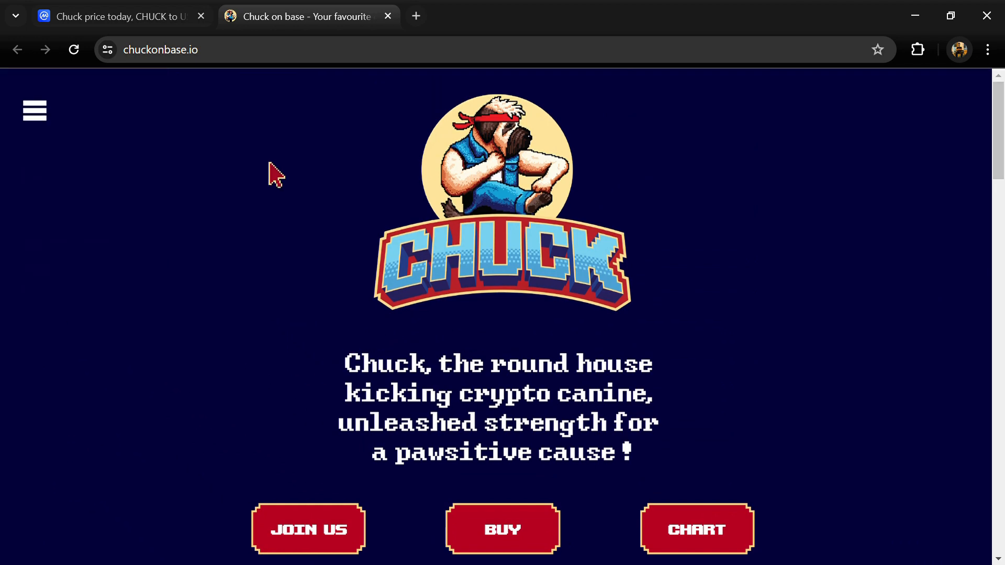
pyautogui.click(119, 17)
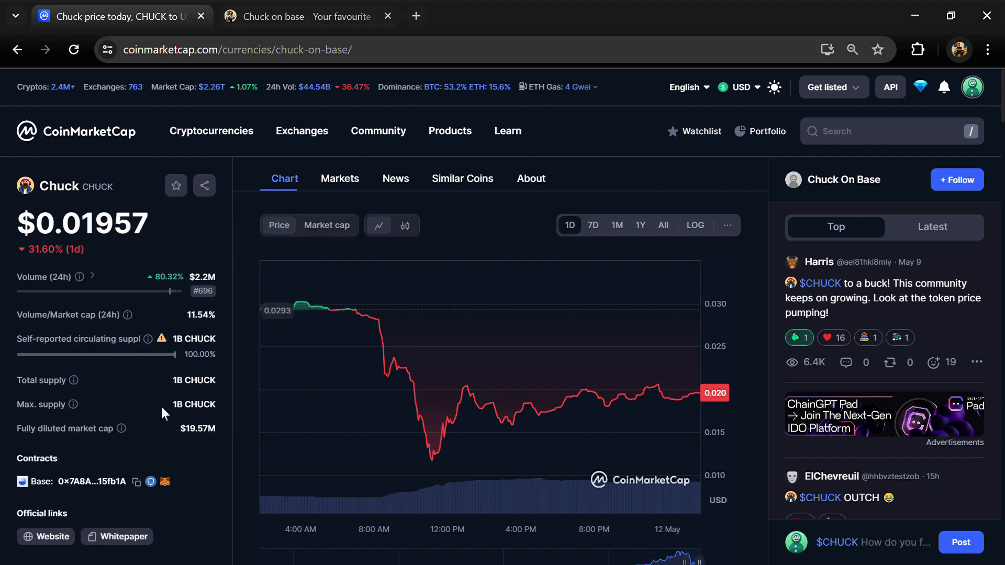
pyautogui.doubleClick(193, 379)
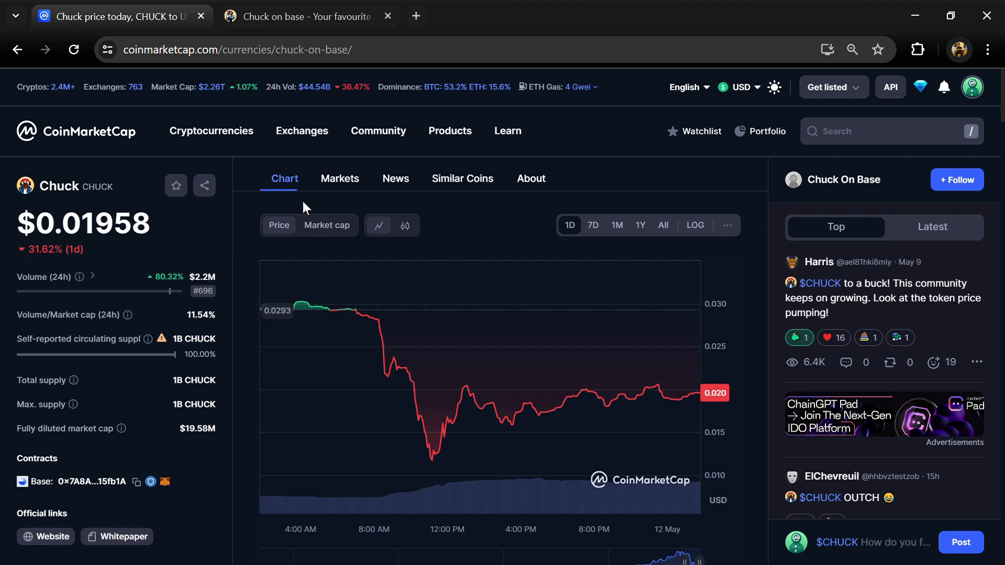
pyautogui.click(340, 178)
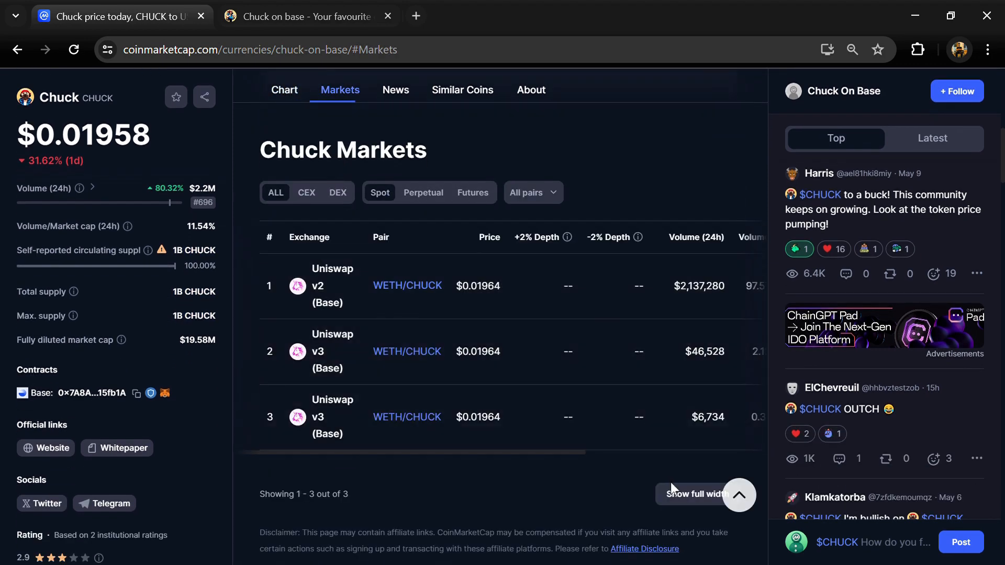
pyautogui.click(695, 494)
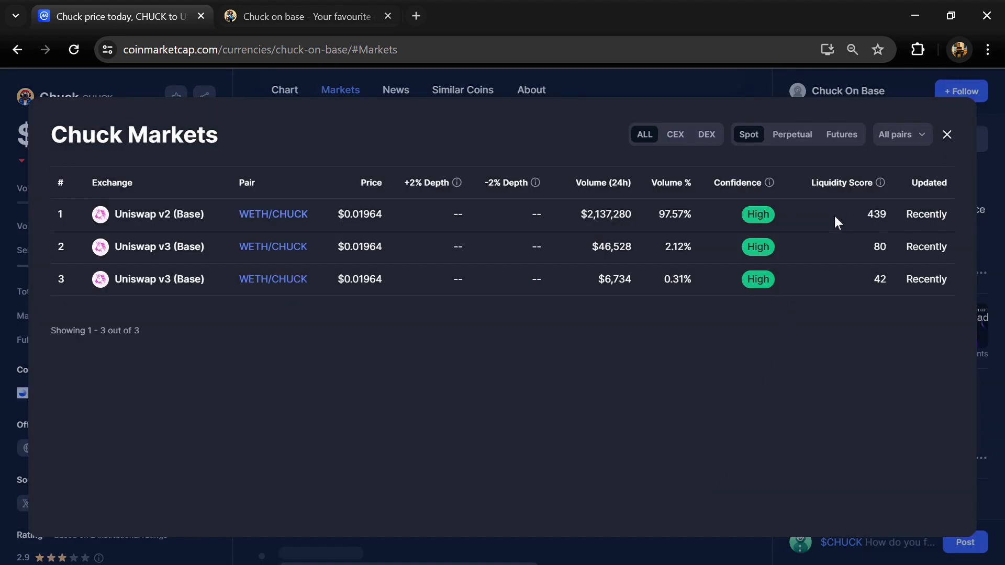
pyautogui.click(900, 134)
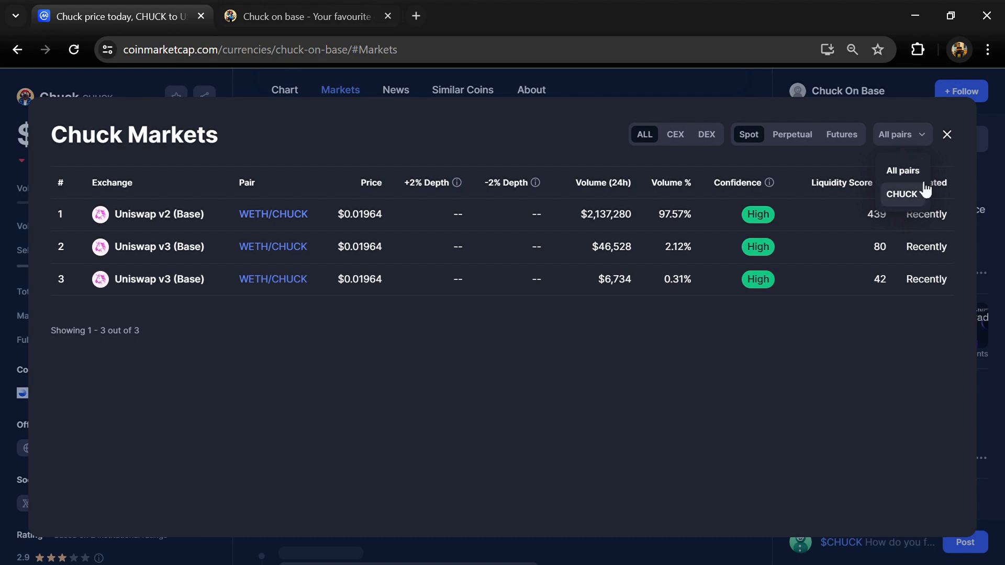
pyautogui.click(947, 134)
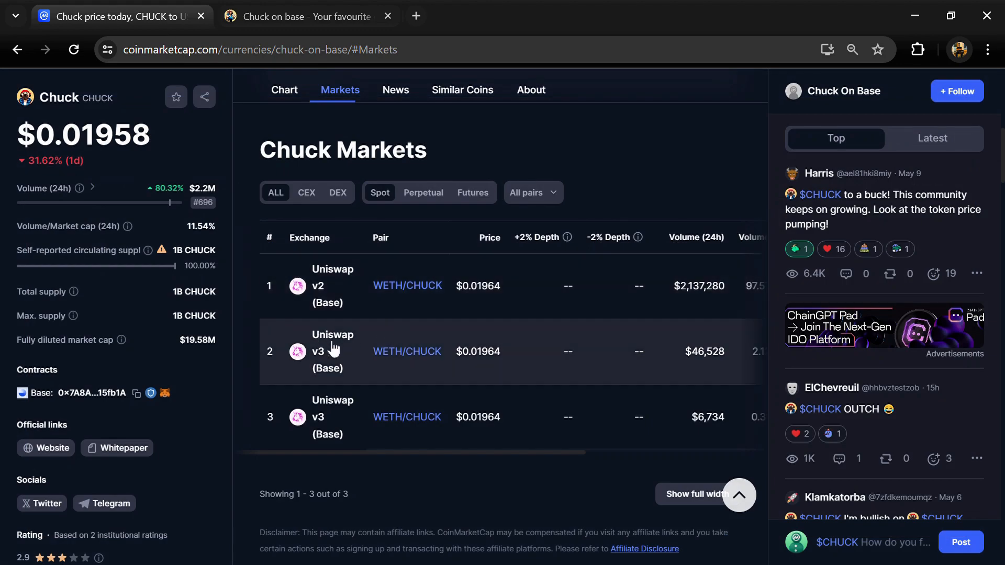
pyautogui.moveTo(467, 403)
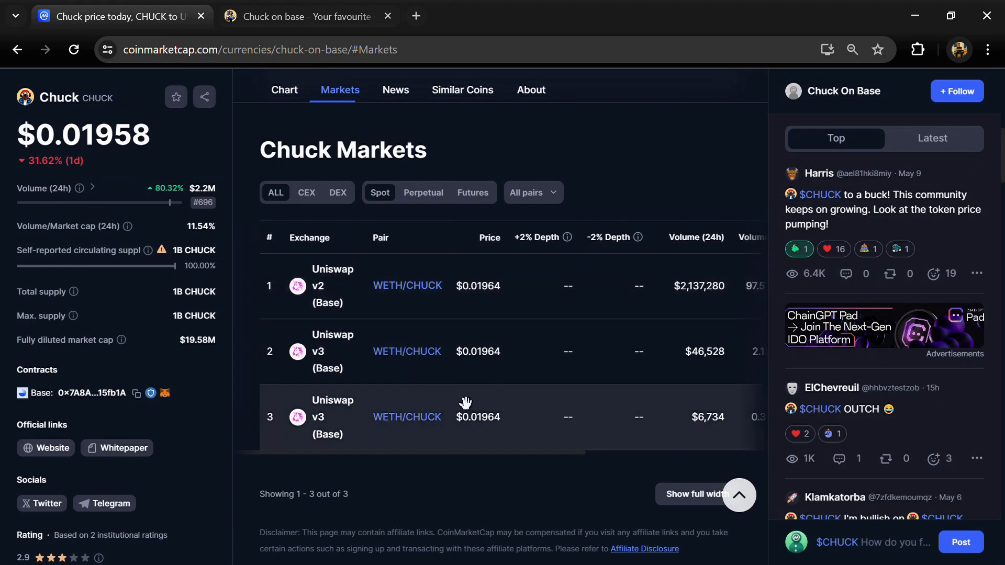